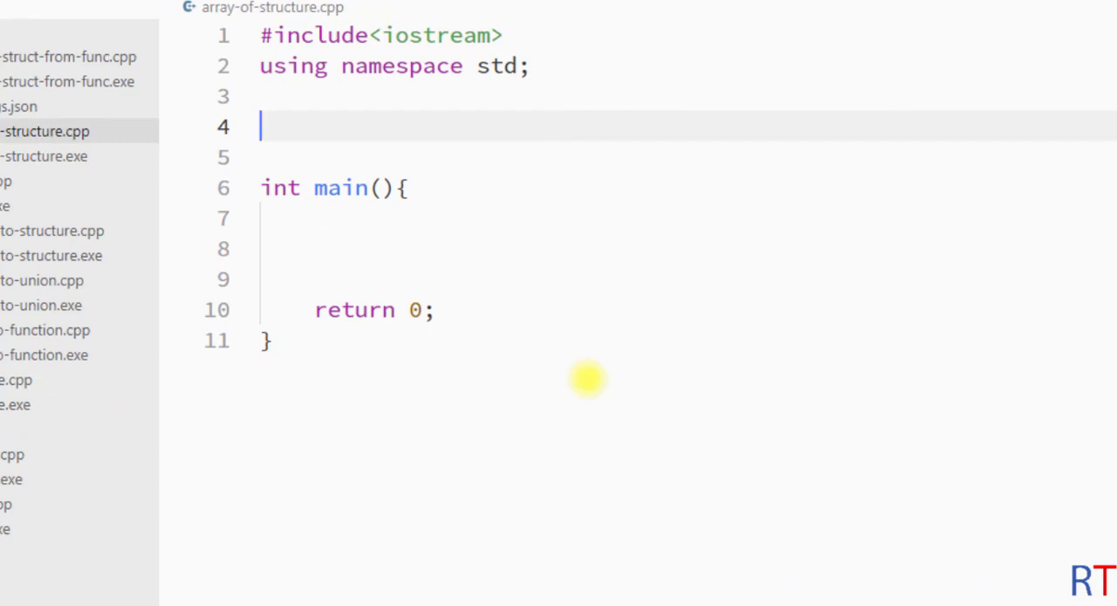
Write struct student{ string name; int roll; }; above main.
{"action": "type", "text": "struct st"}
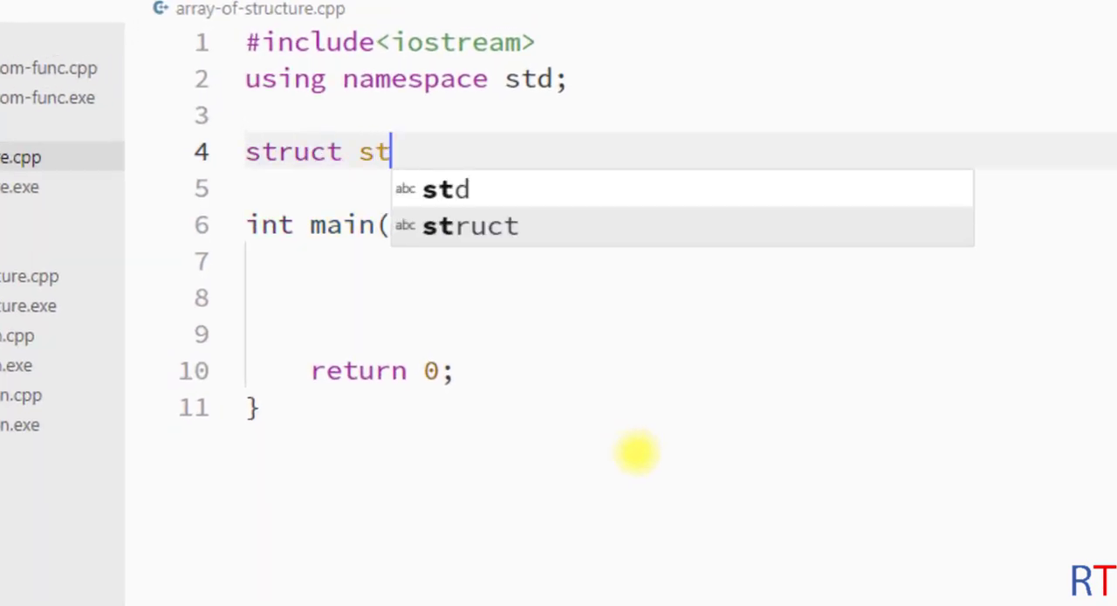
{"action": "type", "text": "udent{"}
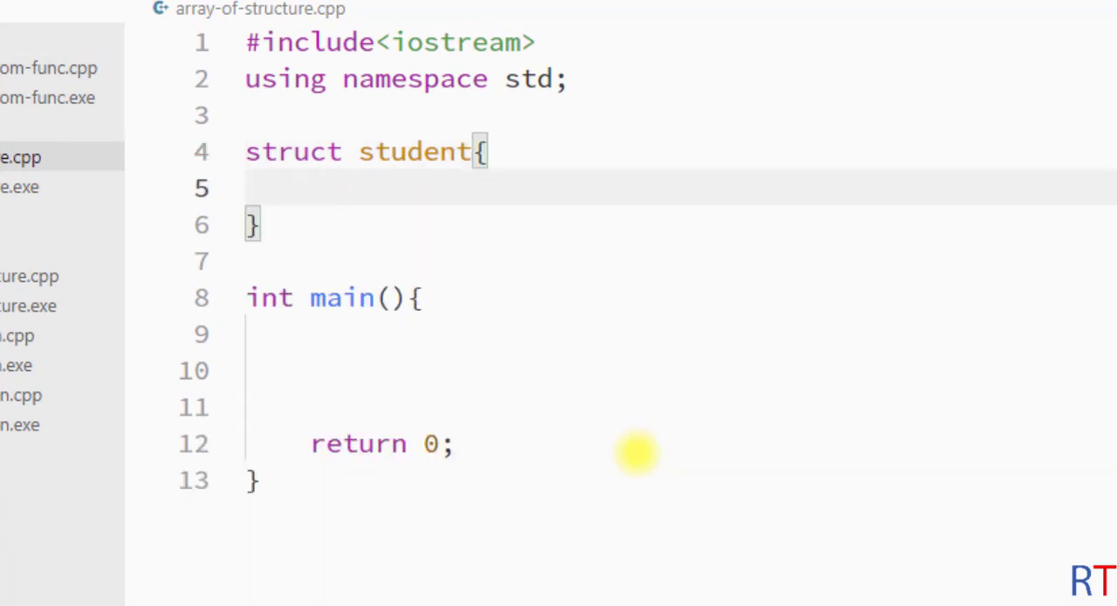
{"action": "type", "text": "string name;"}
{"action": "type", "text": "int roll;"}
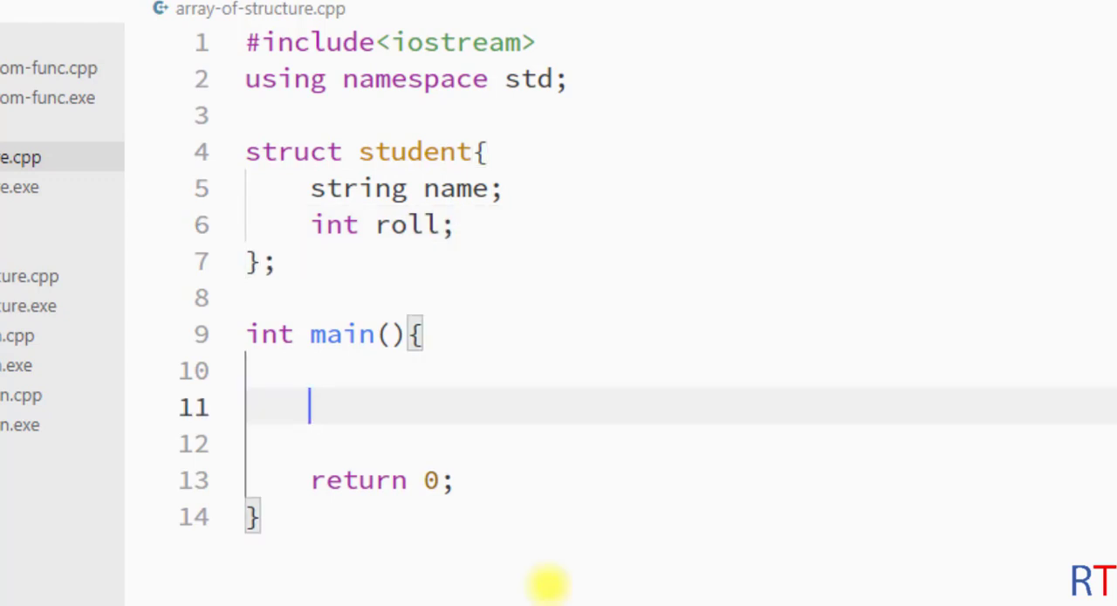
Declare struct student s[10]; inside main.
{"action": "type", "text": "s"}
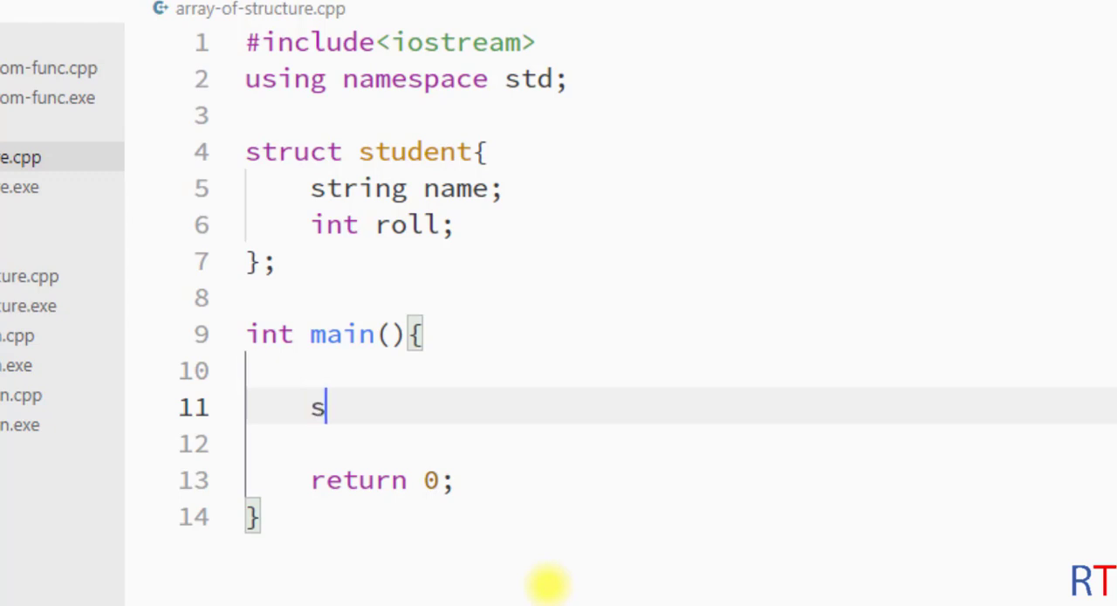
{"action": "type", "text": "truct student"}
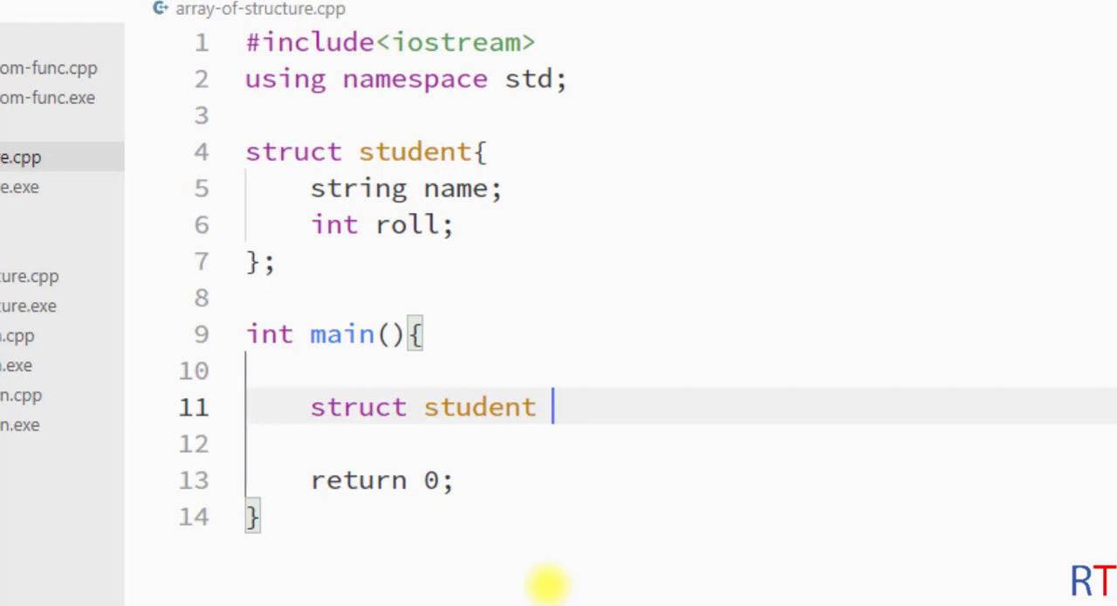
{"action": "type", "text": "s1,"}
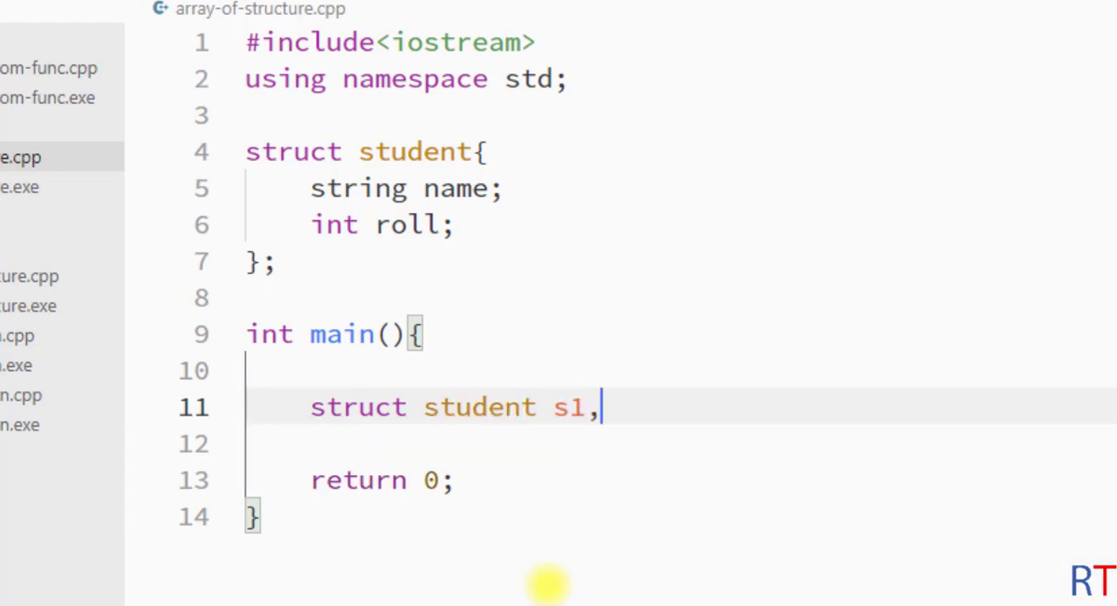
{"action": "type", "text": "s2,s"}
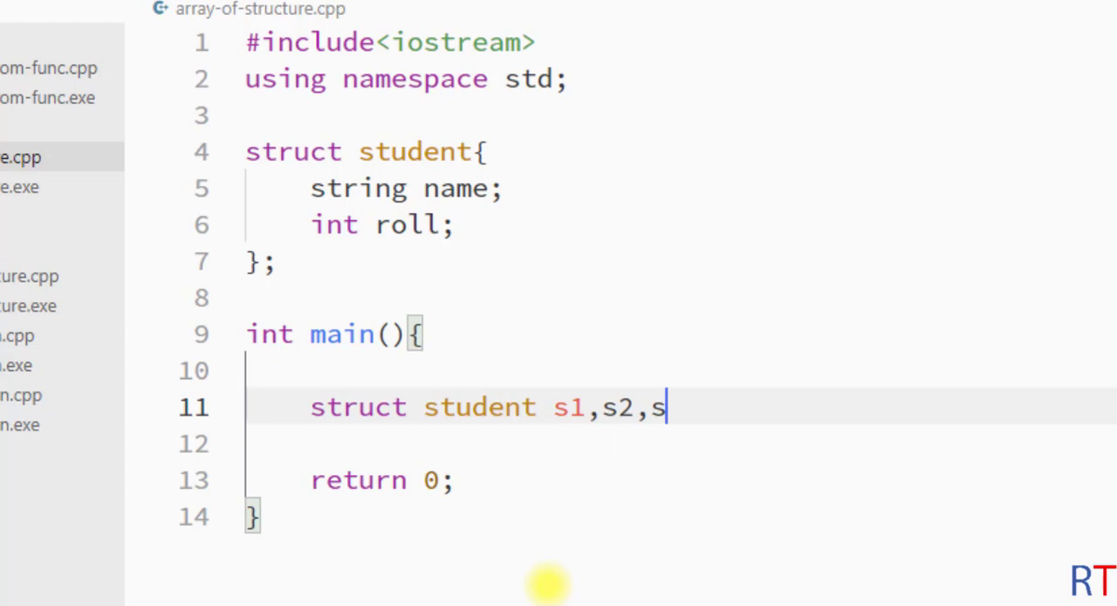
{"action": "type", "text": "3,"}
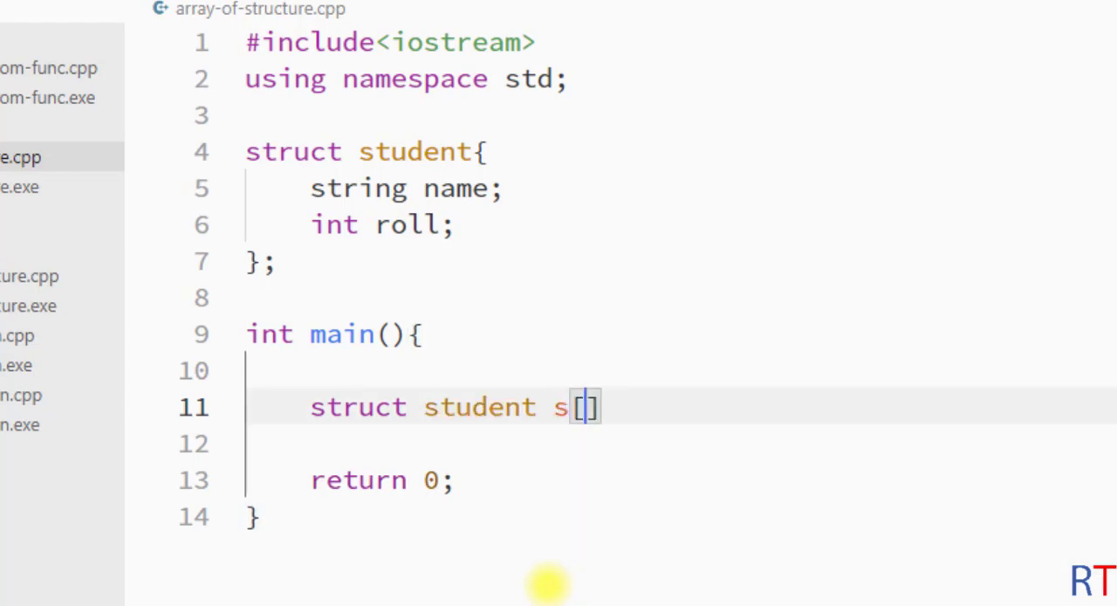
{"action": "type", "text": "10"}
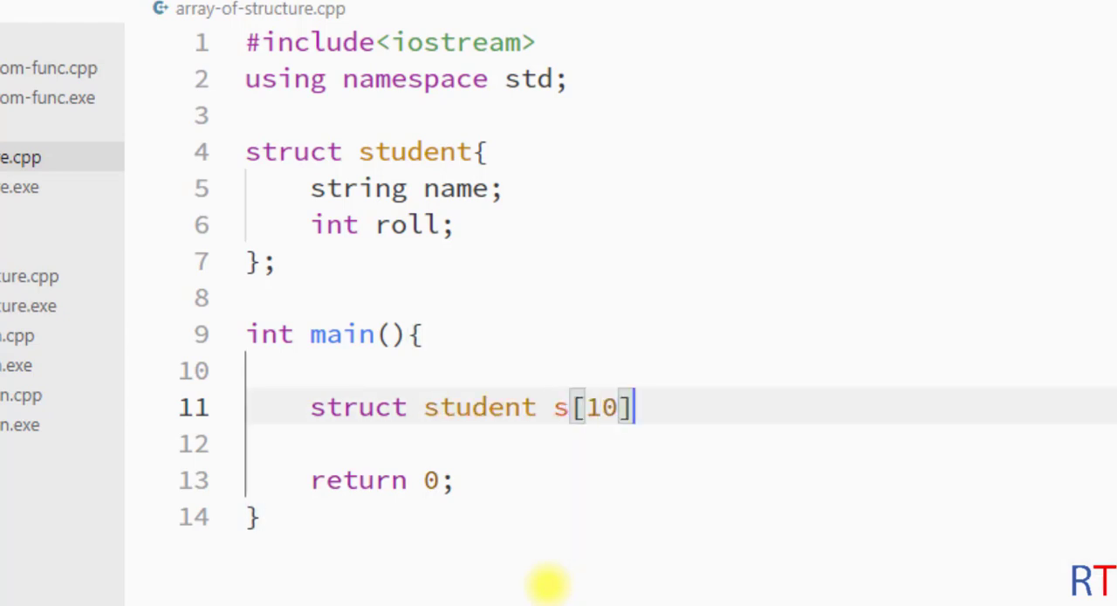
{"action": "type", "text": ";"}
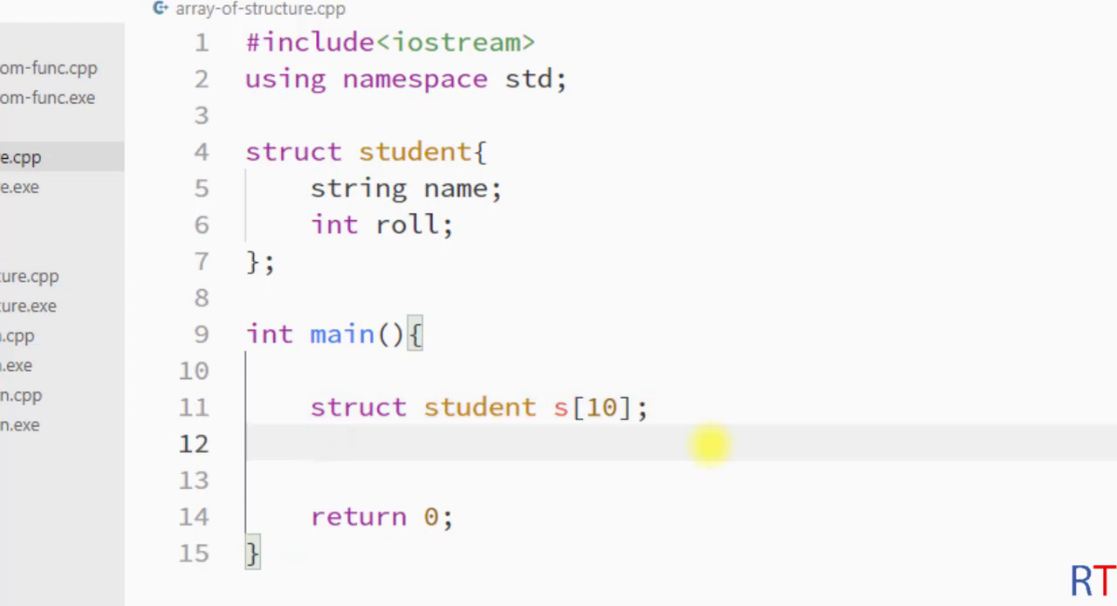
Initialise s[0] as {"tom",1};.
{"action": "type", "text": "s[0]"}
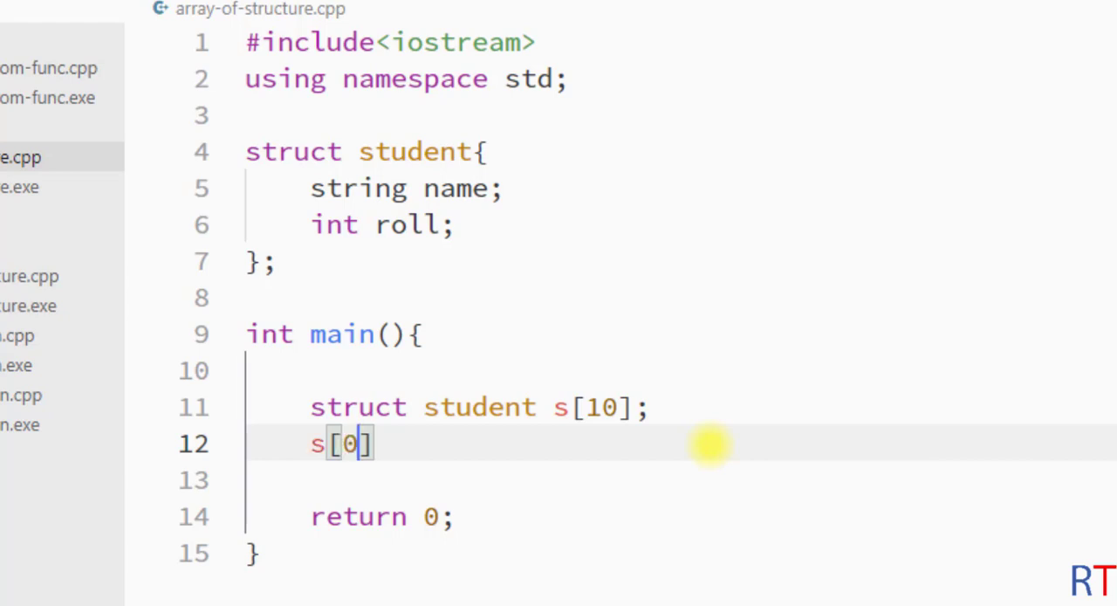
{"action": "type", "text": "={}"}
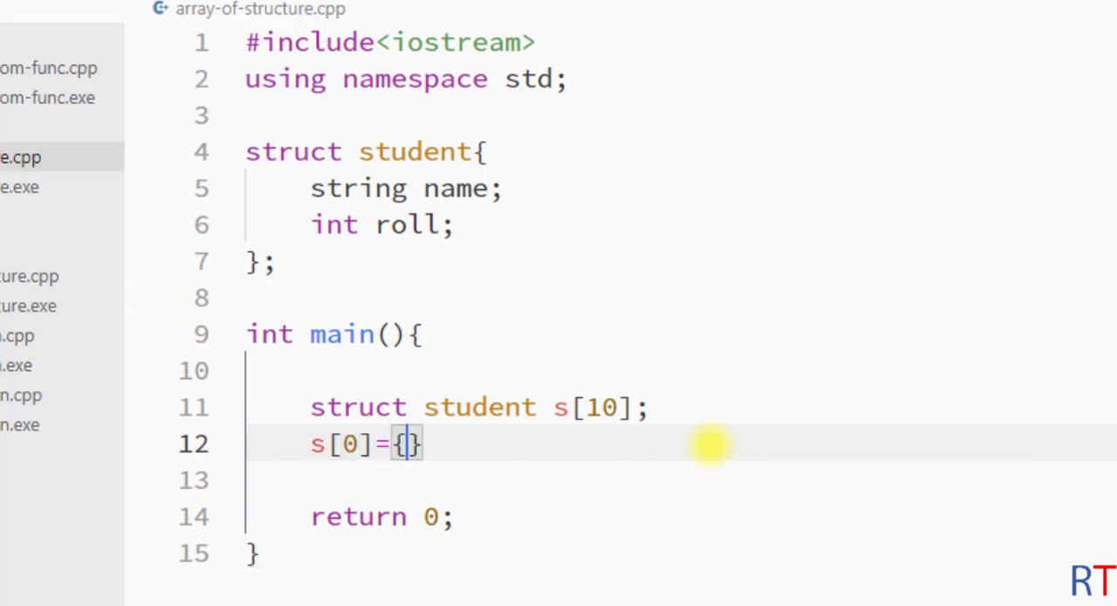
{"action": "type", "text": "\"tom\""}
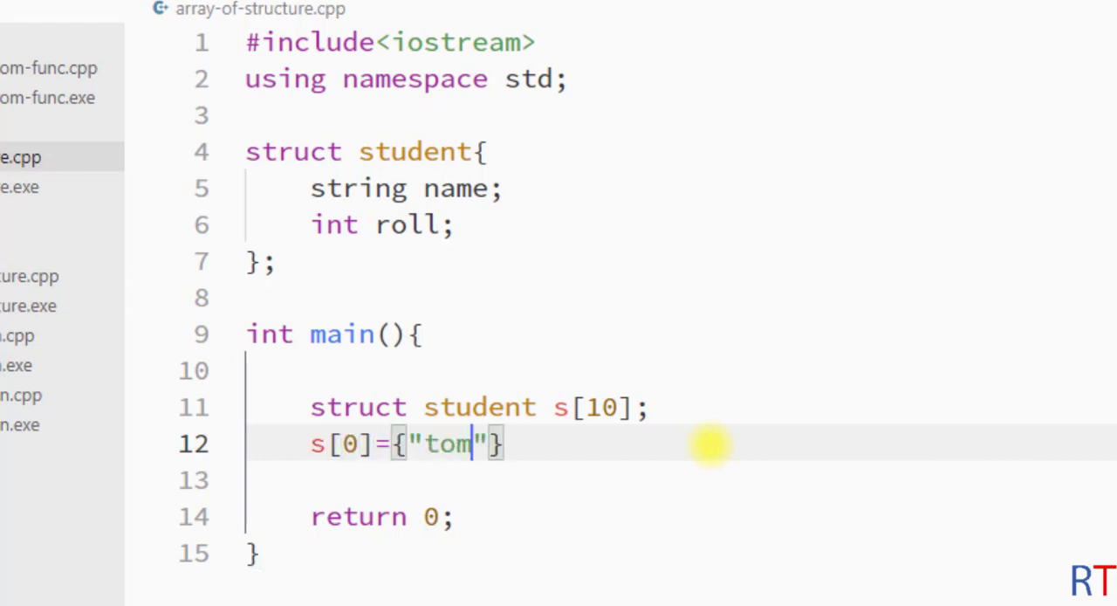
{"action": "type", "text": ",1"}
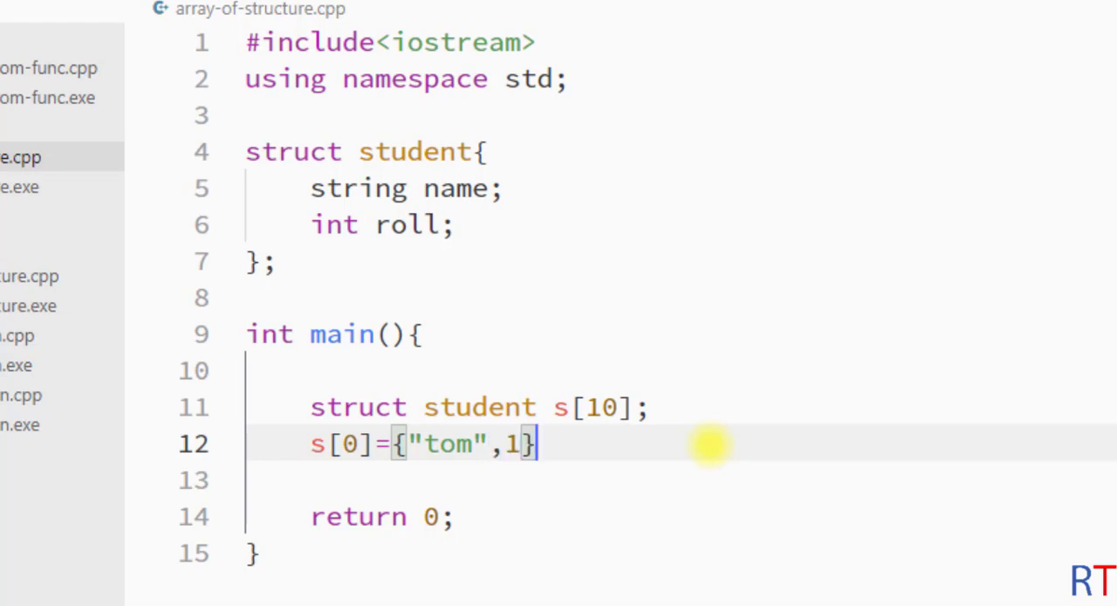
Initialise s[1] as {"sam",2};.
{"action": "type", "text": "s"}
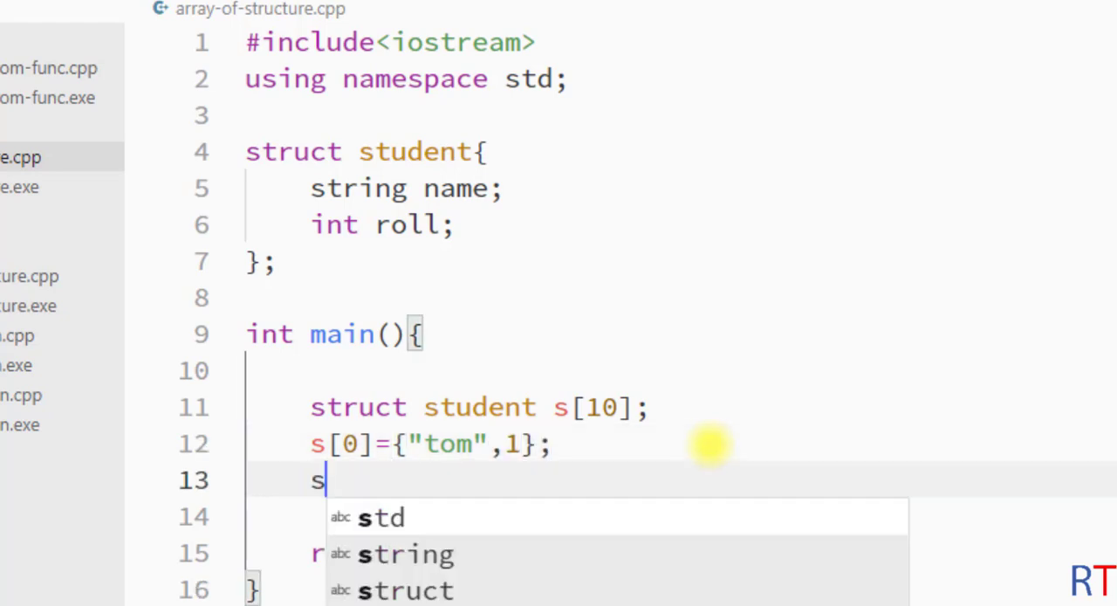
{"action": "type", "text": "[]"}
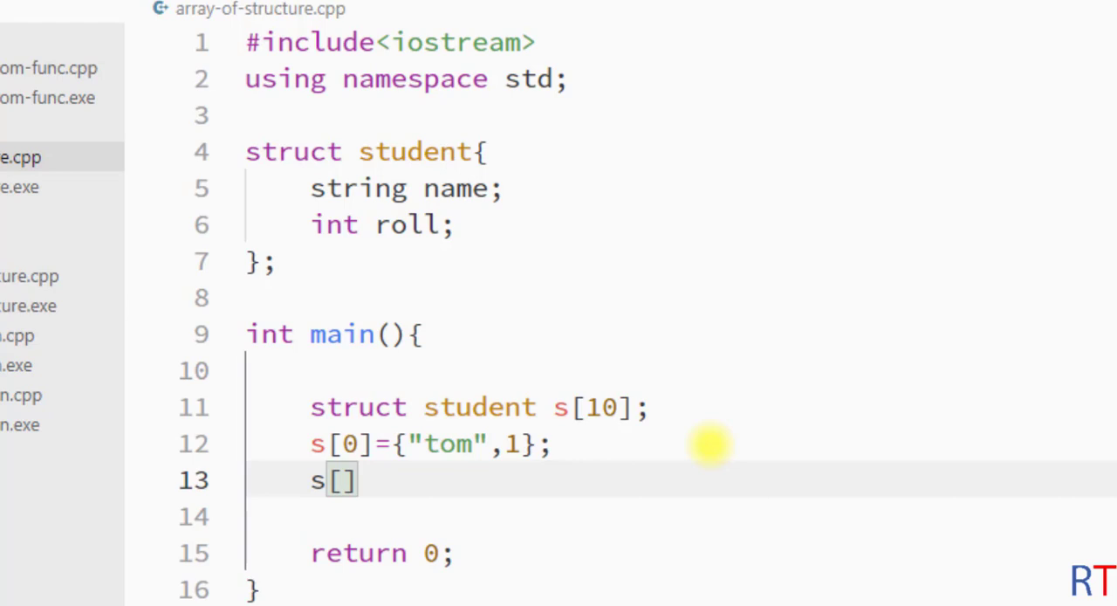
{"action": "type", "text": "1"}
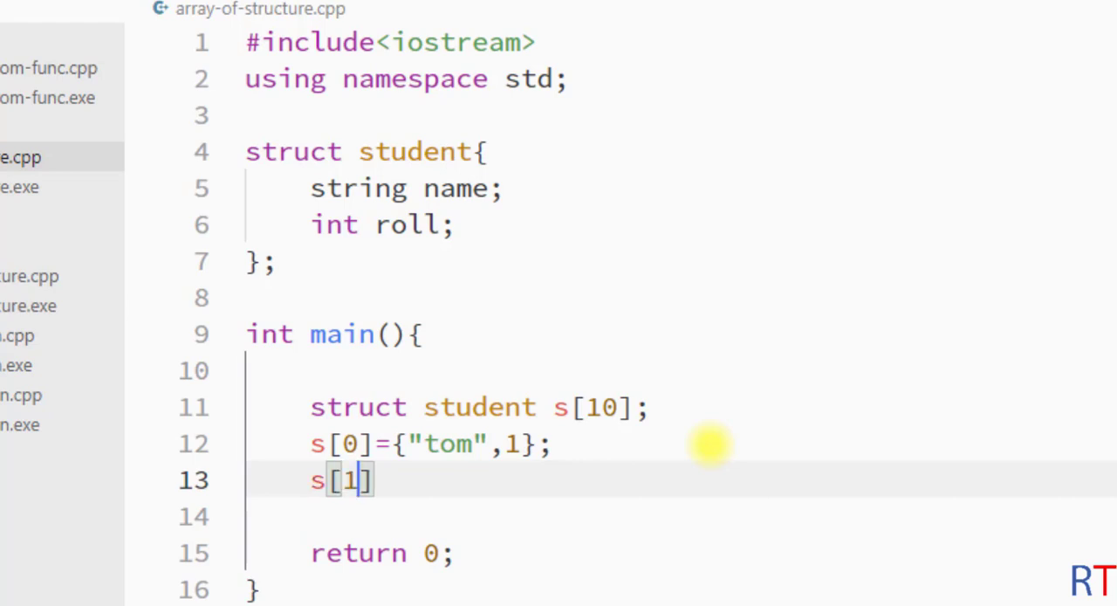
{"action": "type", "text": "="}
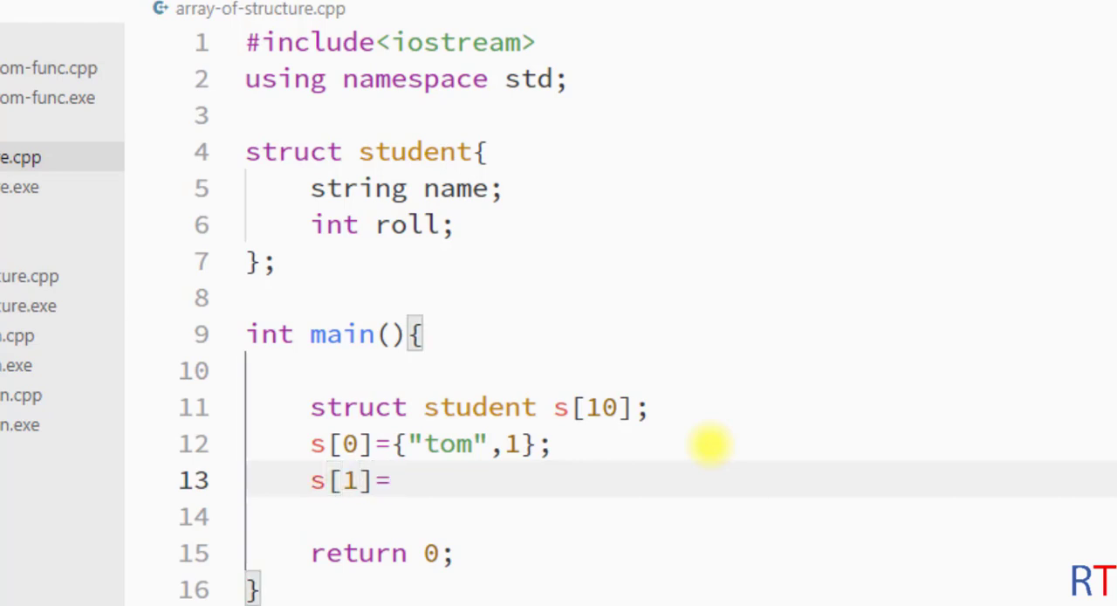
{"action": "type", "text": "{\"s\"}"}
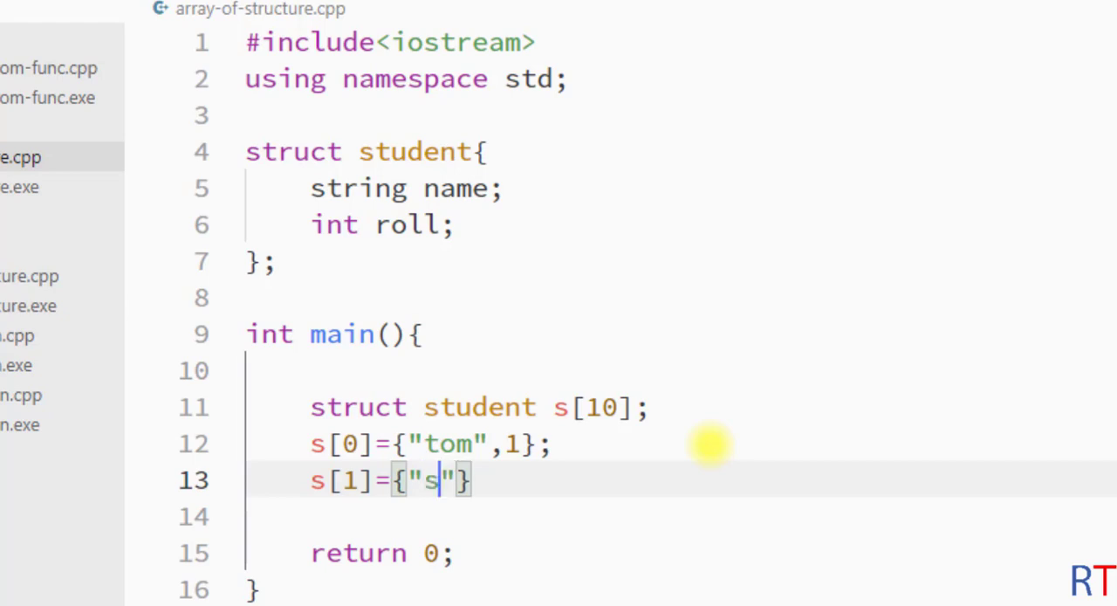
{"action": "type", "text": "am\","}
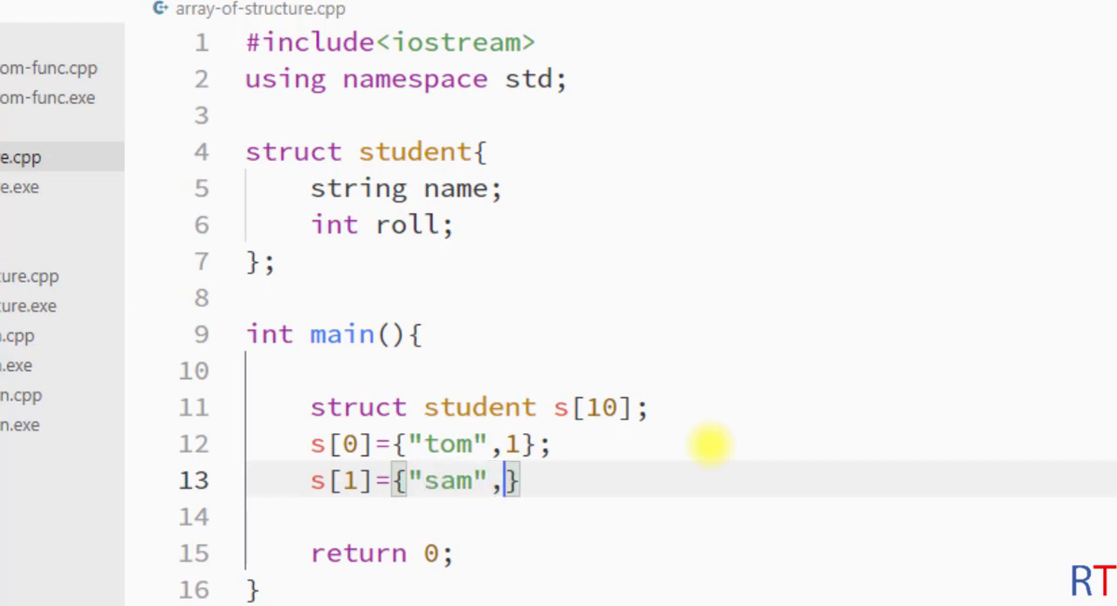
{"action": "type", "text": "2};"}
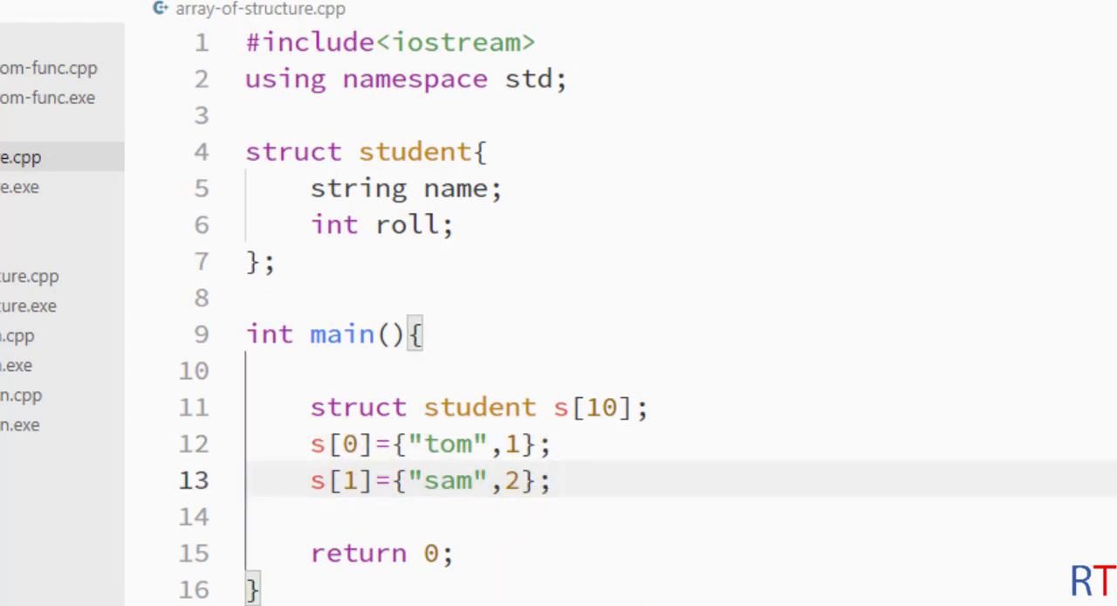
Write cout<<s[0].name<<" "<<s[0].roll; to print the first student.
{"action": "type", "text": "cout<<"}
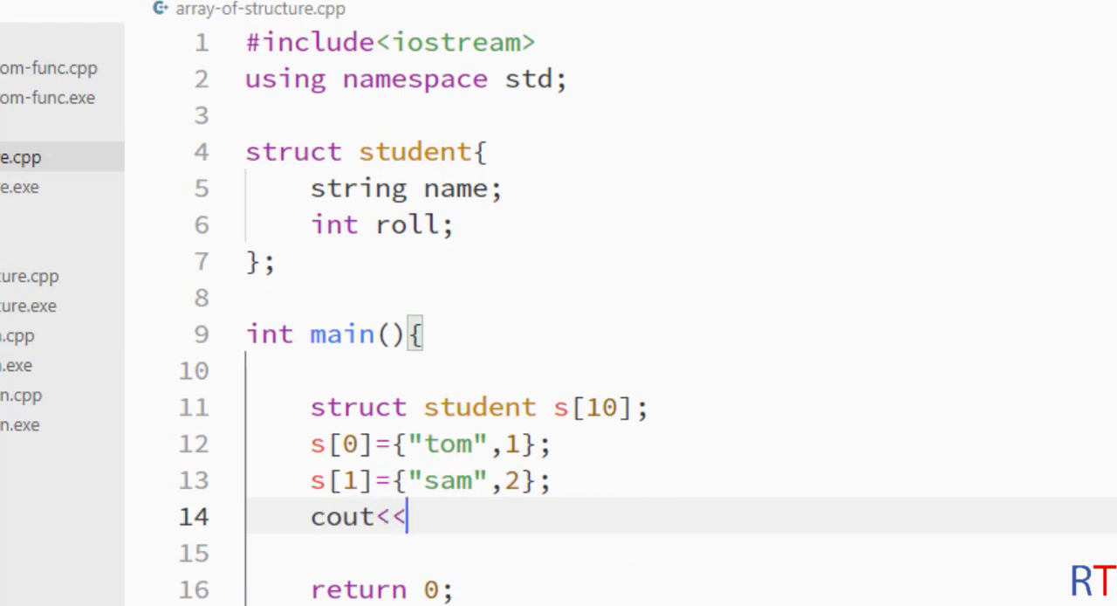
{"action": "type", "text": "s[0]"}
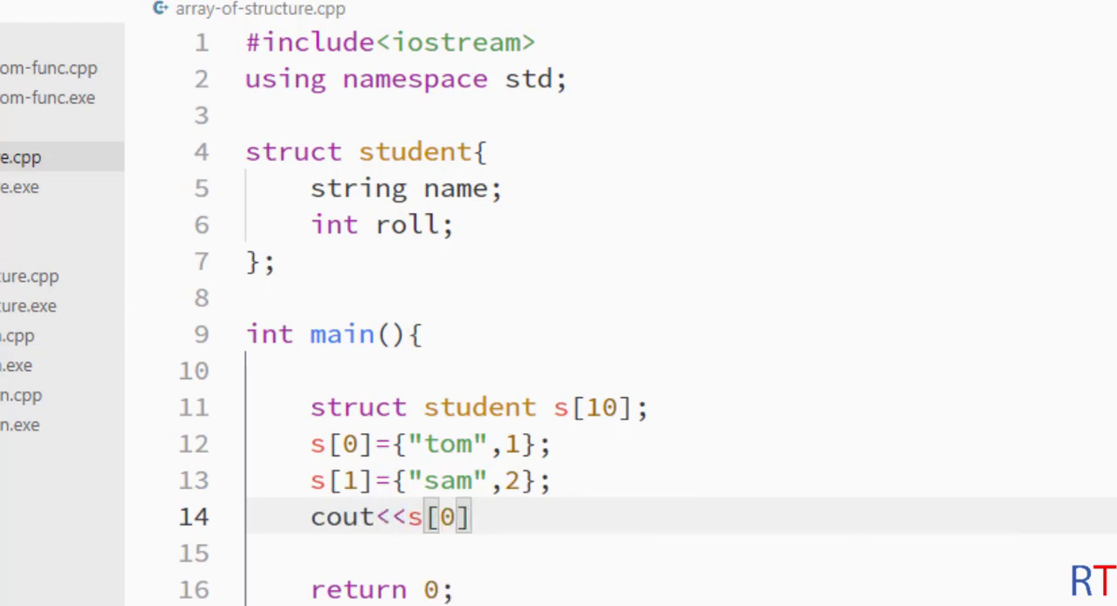
{"action": "type", "text": ".name"}
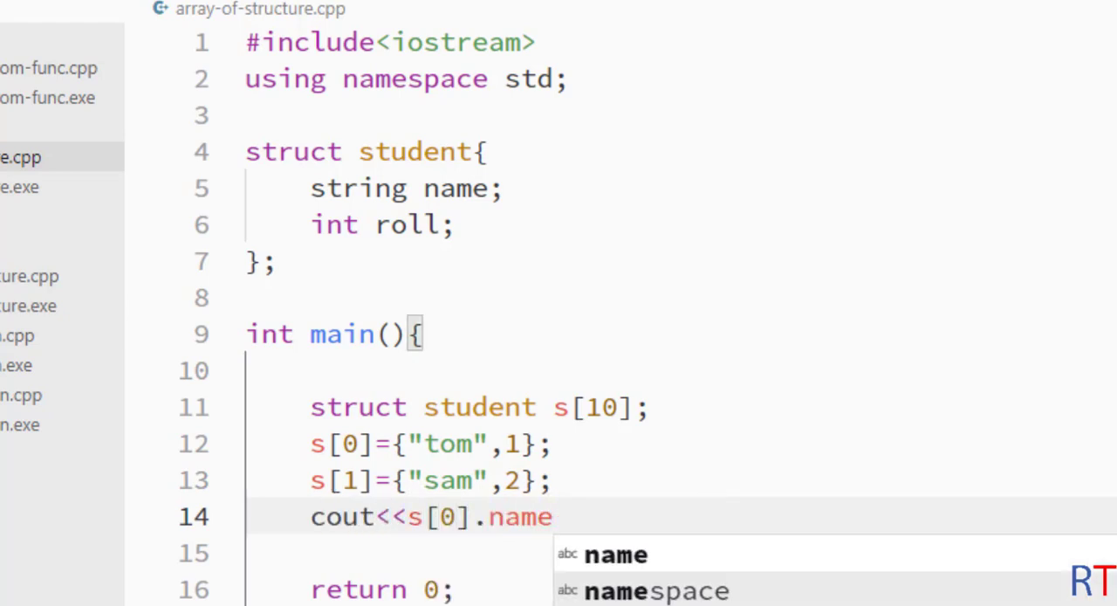
{"action": "type", "text": "<<"}
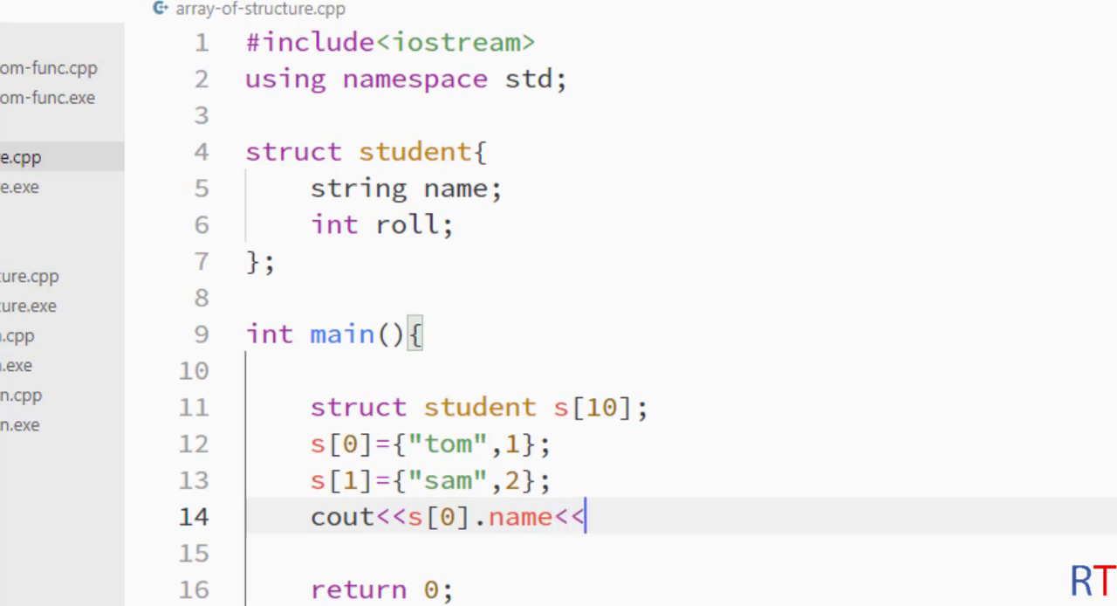
{"action": "type", "text": "\" \"<<s[0"}
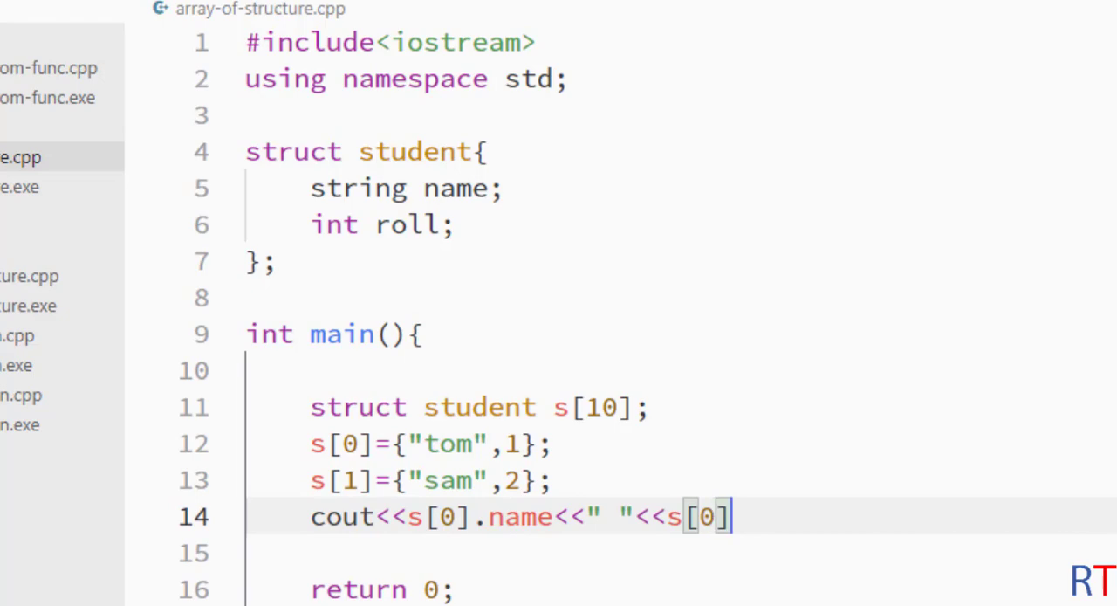
{"action": "type", "text": ".roll;"}
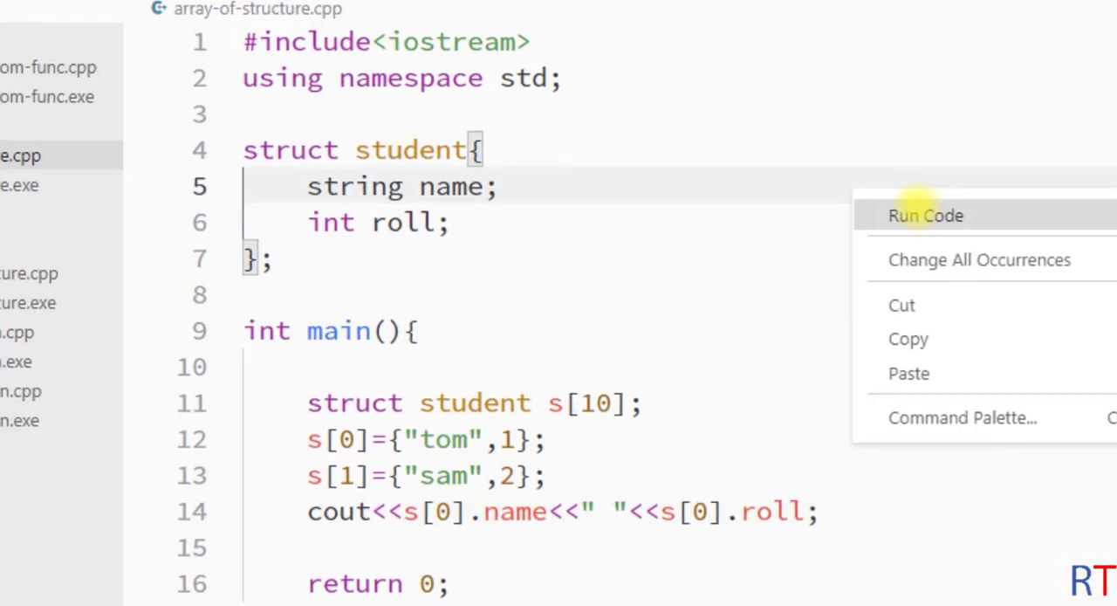
Run the program, switch the cout to s[1].name and s[1].roll, and run again.
{"action": "left_click", "coordinate": [926, 216]}
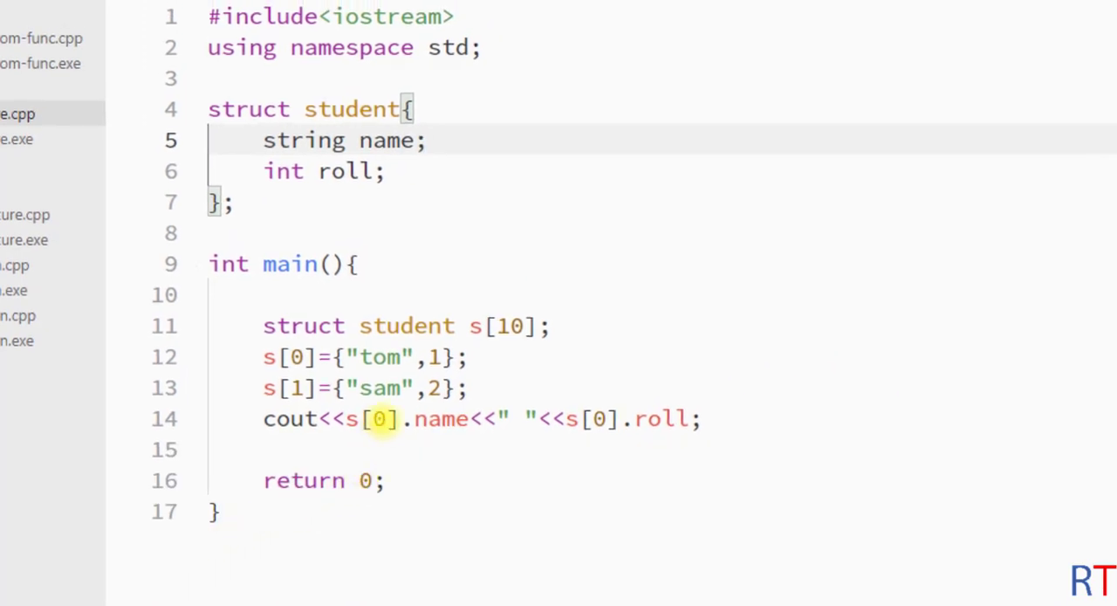
{"action": "type", "text": "1"}
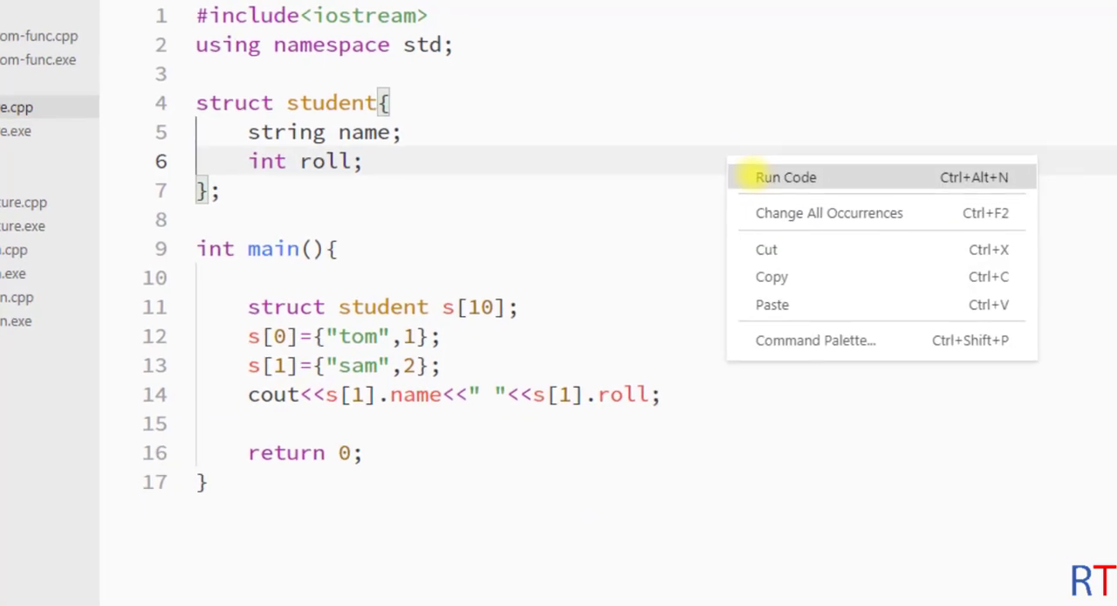
{"action": "left_click", "coordinate": [785, 178]}
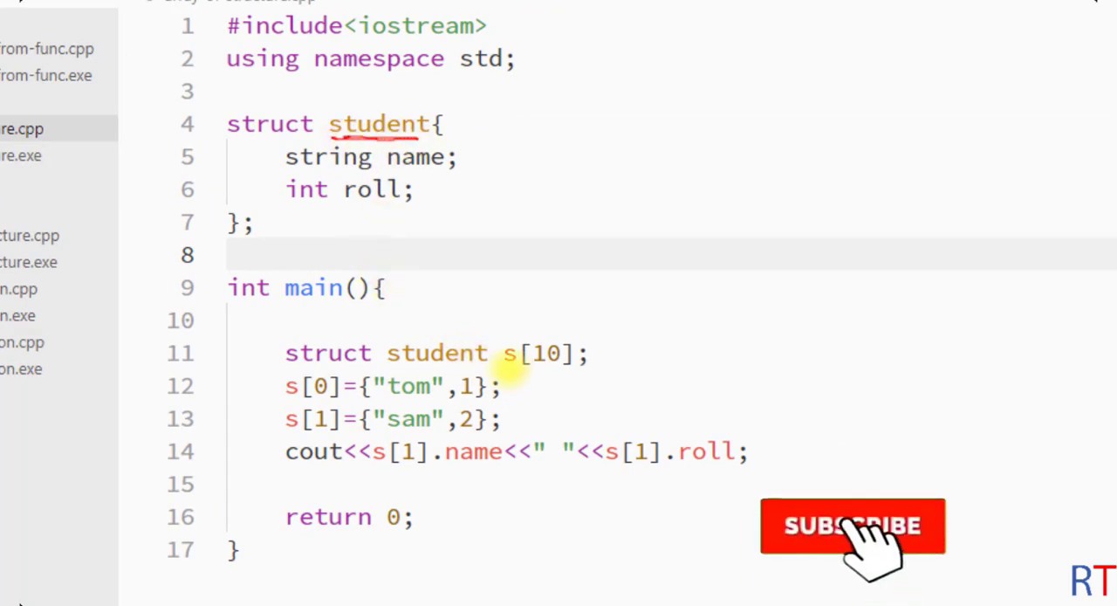
{"action": "left_click", "coordinate": [852, 524]}
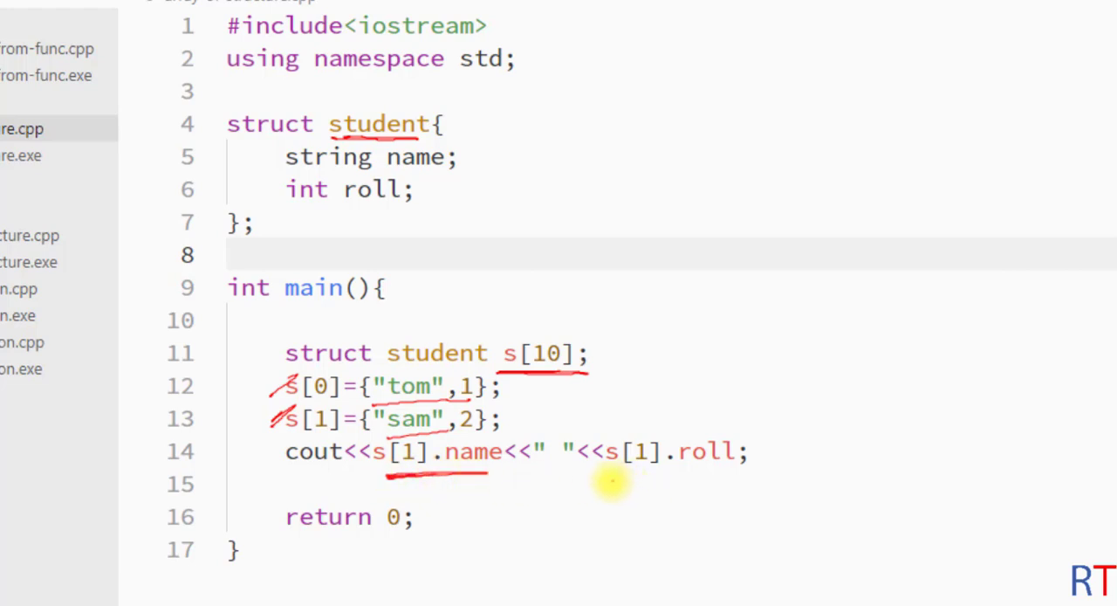
{"action": "left_click_drag", "start_coordinate": [611, 479], "coordinate": [720, 478]}
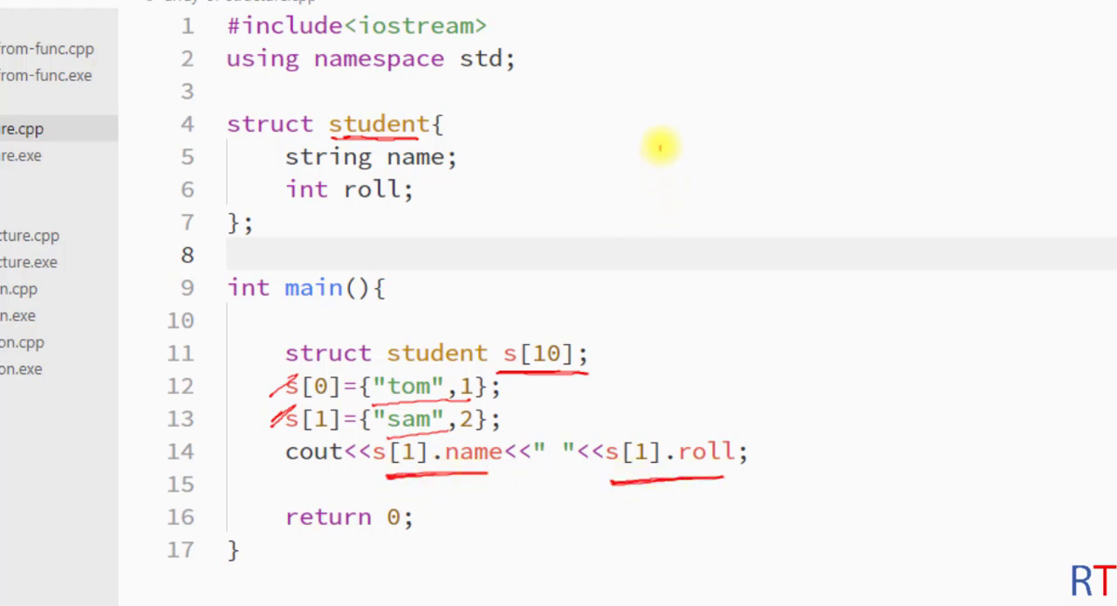